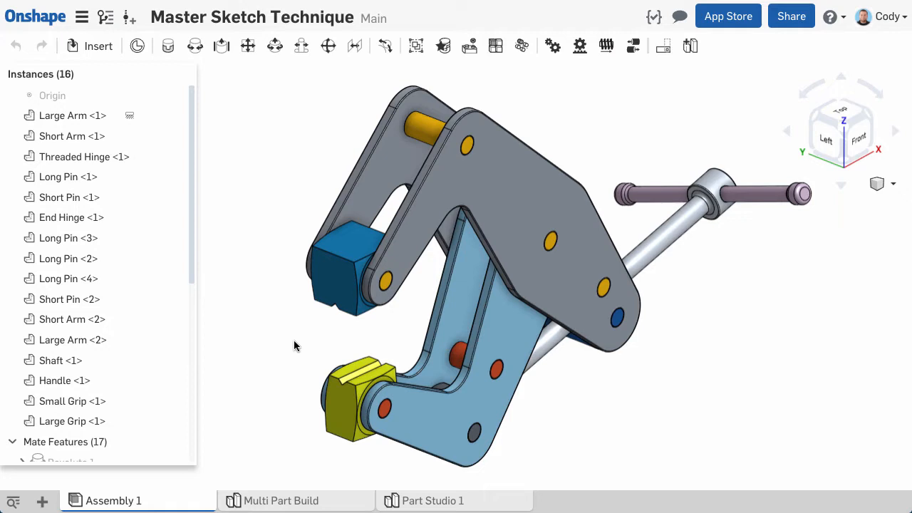
pyautogui.moveTo(317, 499)
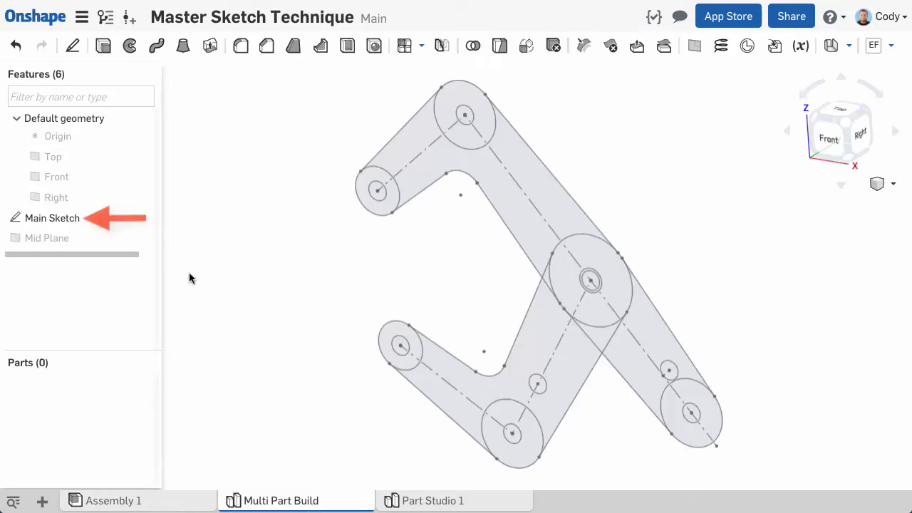
pyautogui.doubleClick(51, 218)
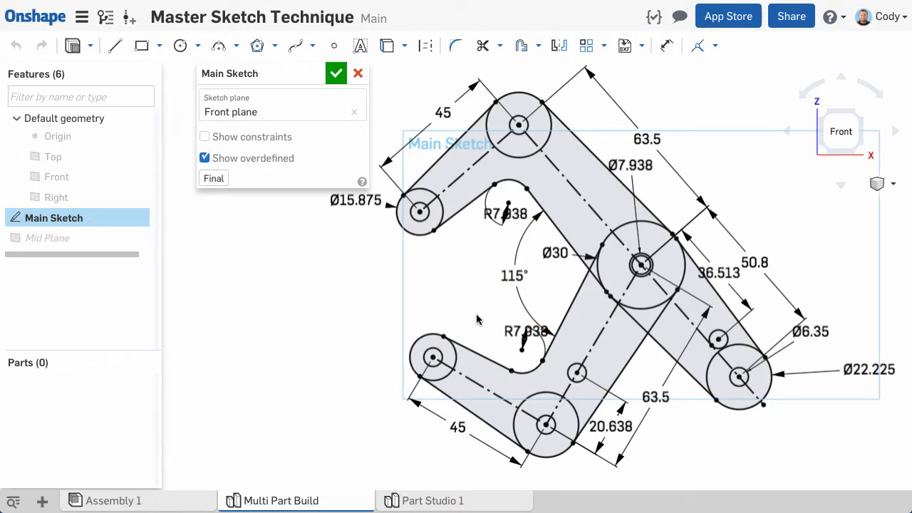
pyautogui.moveTo(476, 317)
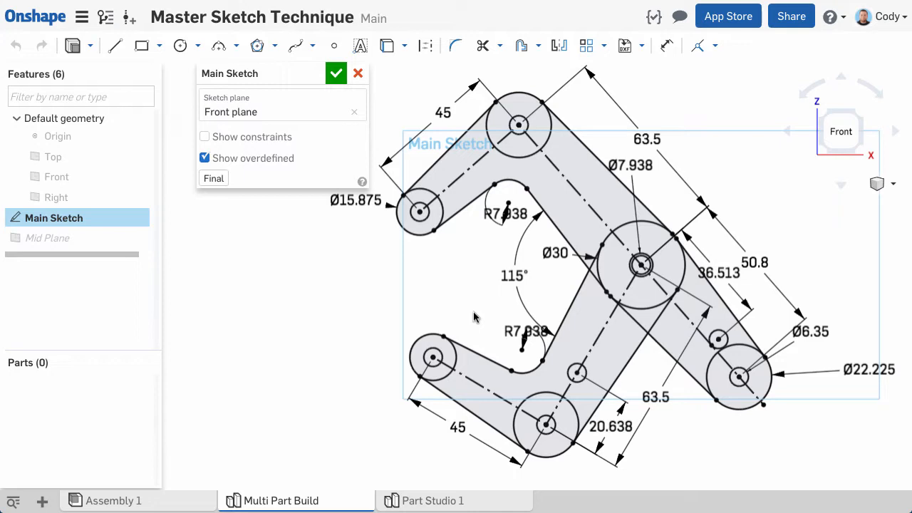
pyautogui.moveTo(463, 302)
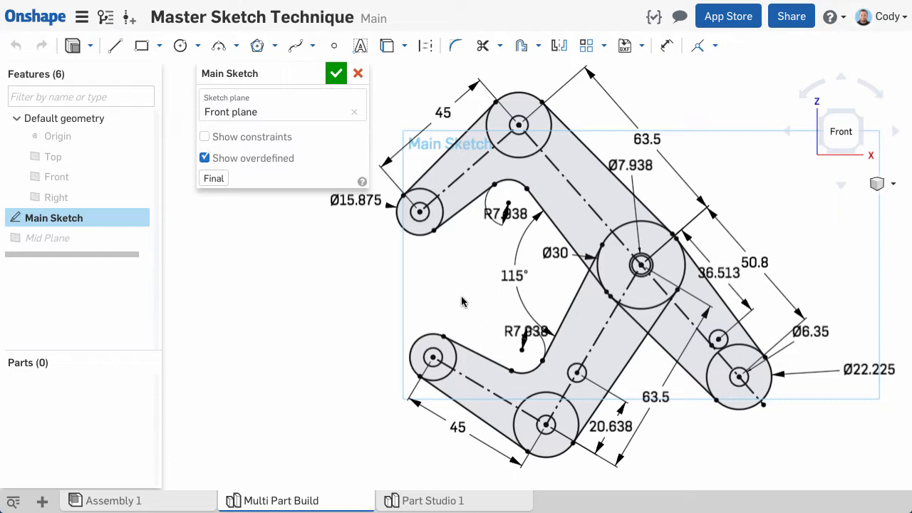
pyautogui.click(337, 73)
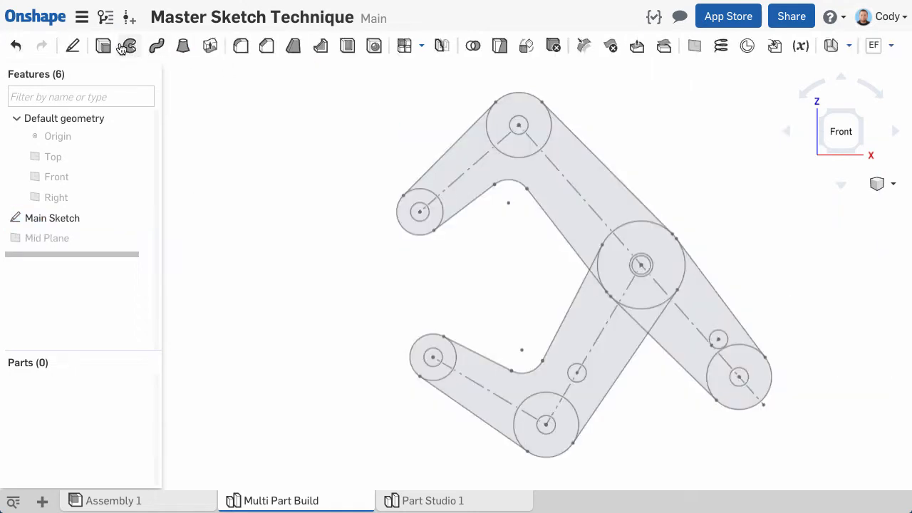
# - Extrude the long arm's sketch regions Blind 2 mm to create Part 1
pyautogui.click(130, 45)
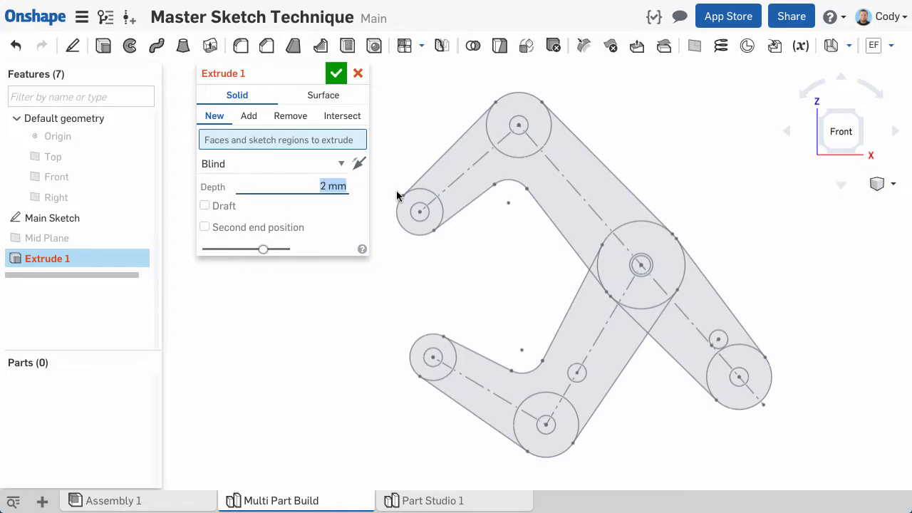
pyautogui.click(463, 164)
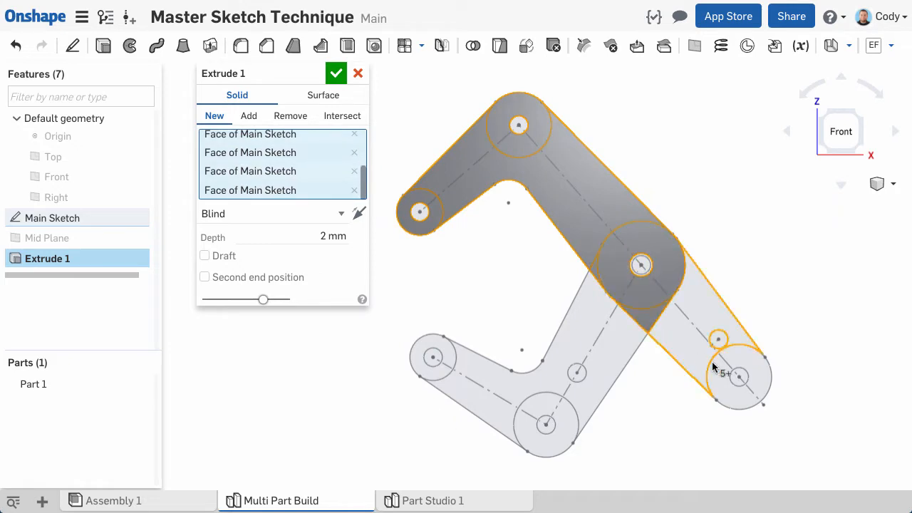
pyautogui.scroll(3)
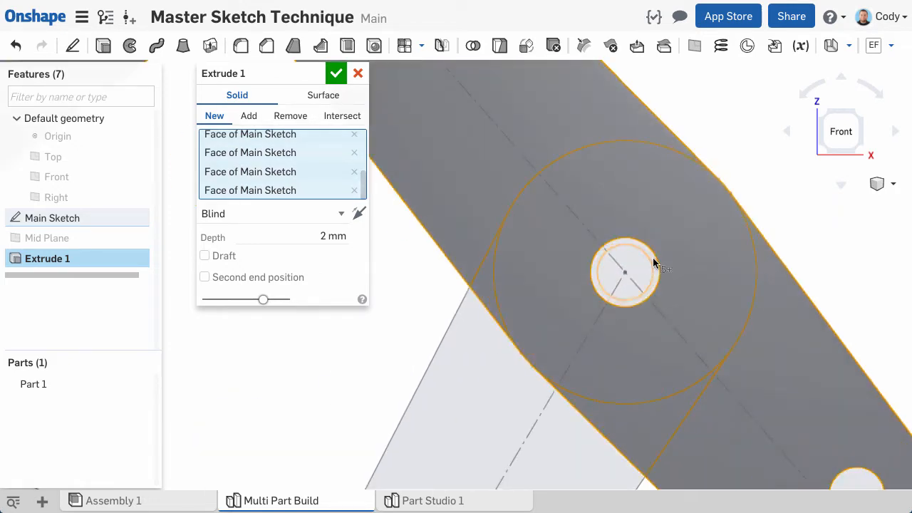
pyautogui.moveTo(656, 256); pyautogui.dragTo(662, 306)
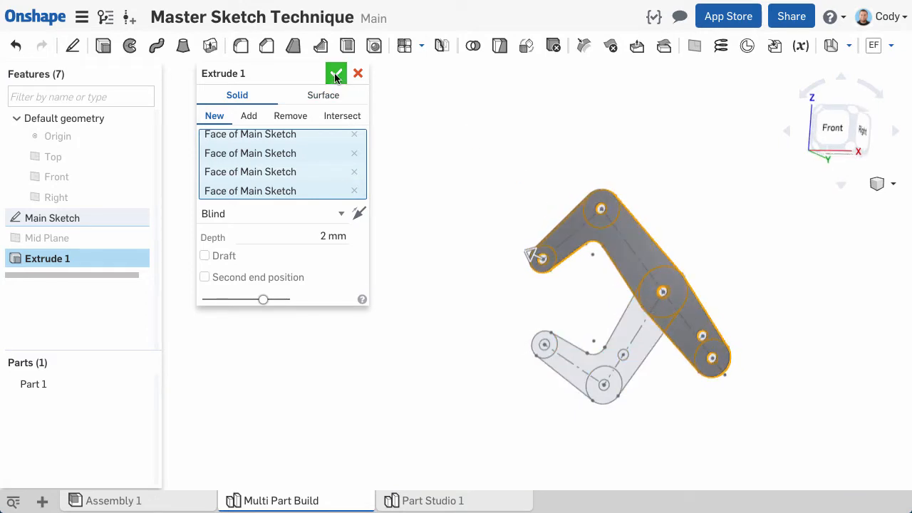
pyautogui.click(337, 74)
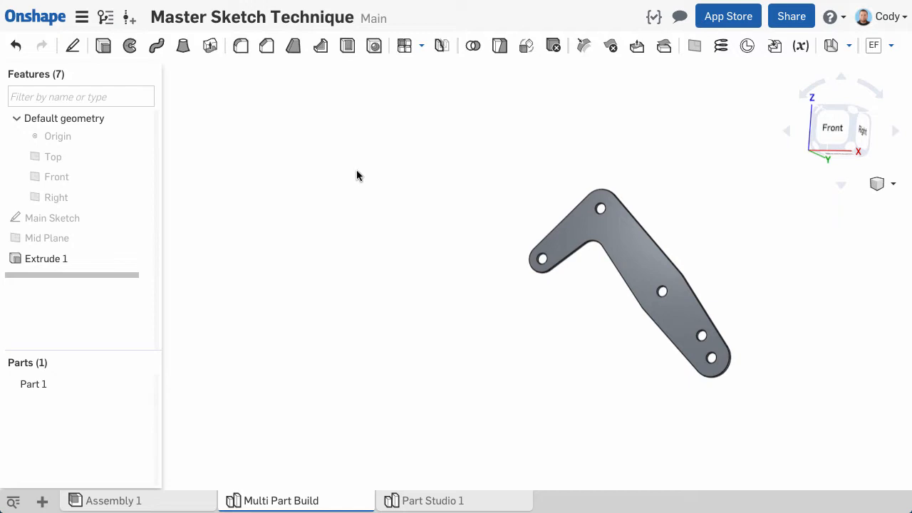
# - Extrude the short arm's regions 2 mm as a New separate part, Part 2
pyautogui.click(141, 218)
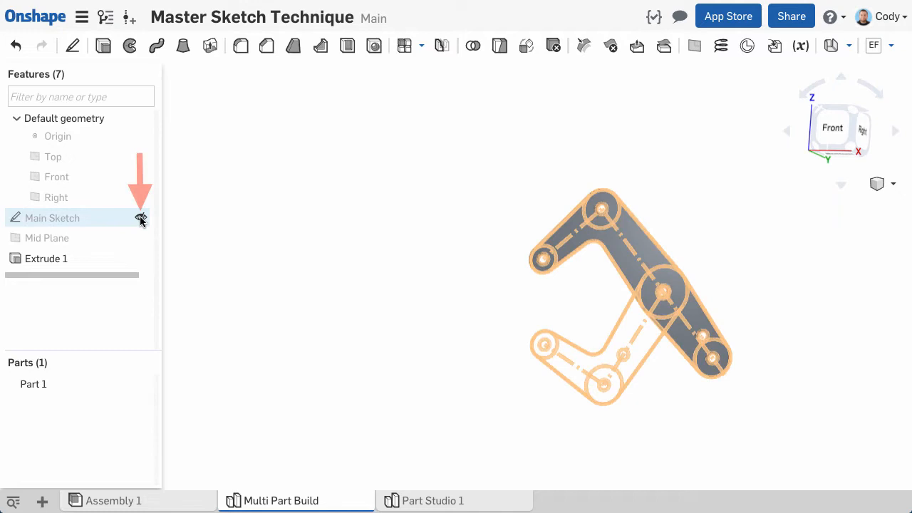
pyautogui.click(141, 218)
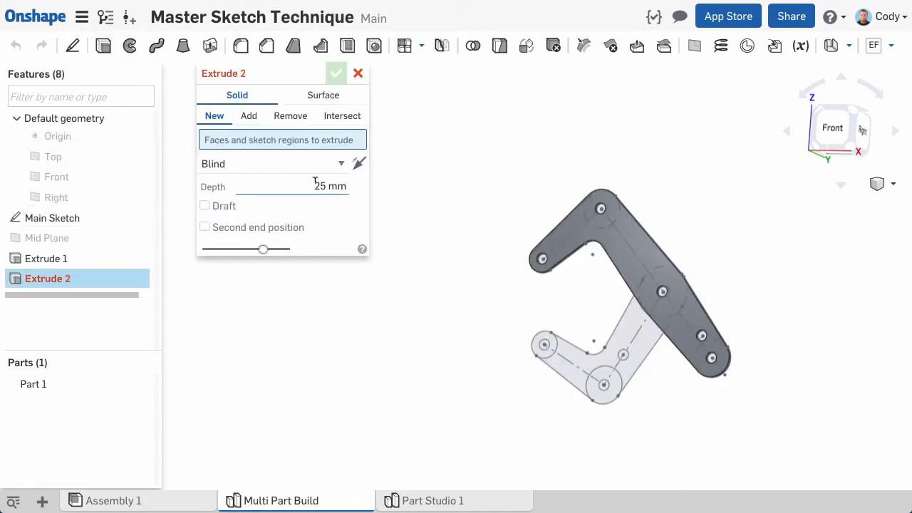
pyautogui.write('2')
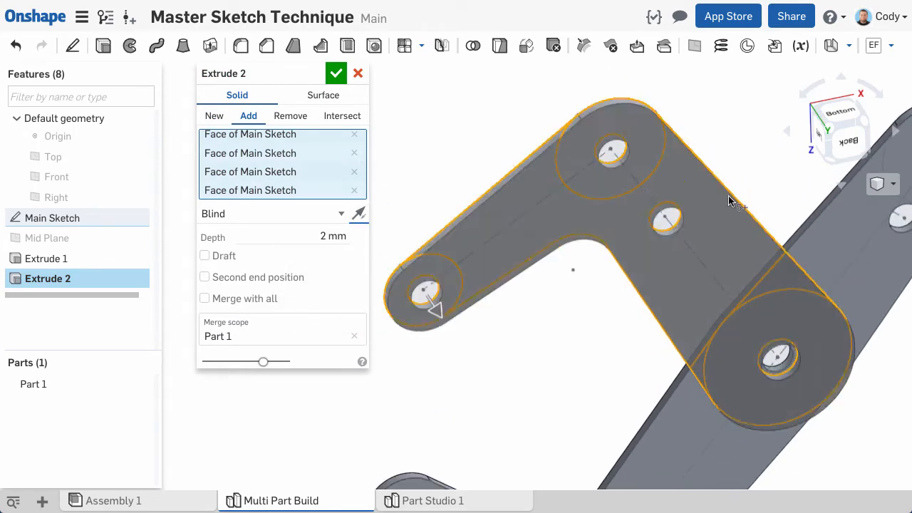
pyautogui.moveTo(730, 200); pyautogui.dragTo(577, 259)
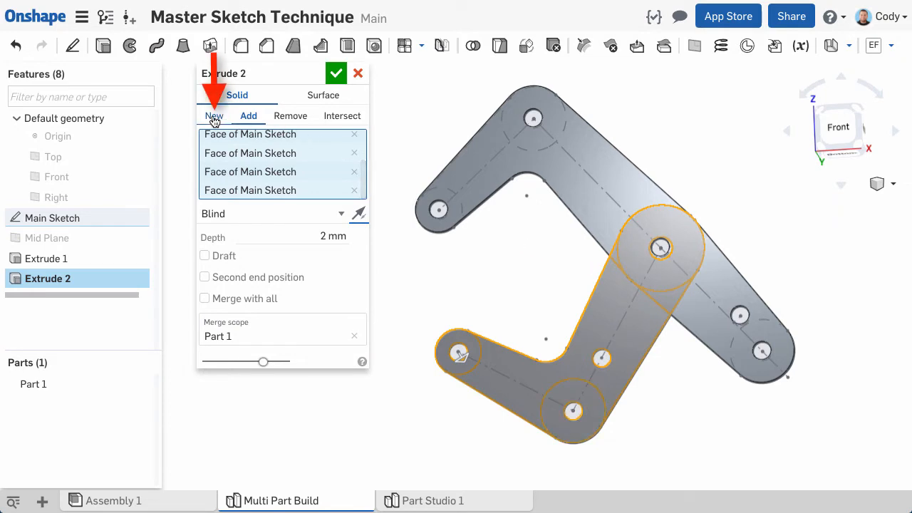
pyautogui.click(214, 115)
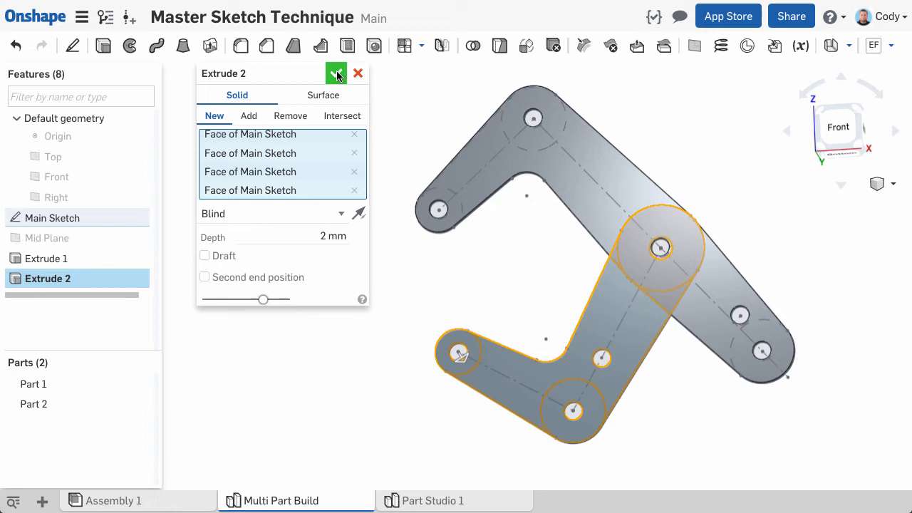
pyautogui.click(336, 74)
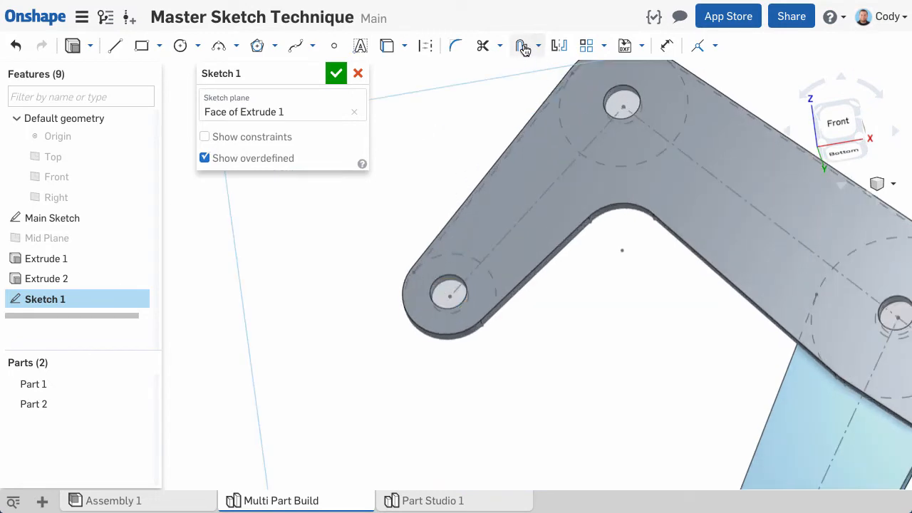
# - Add a pin circle sized to the first arm's end hole in Sketch 1 and accept it
pyautogui.click(450, 294)
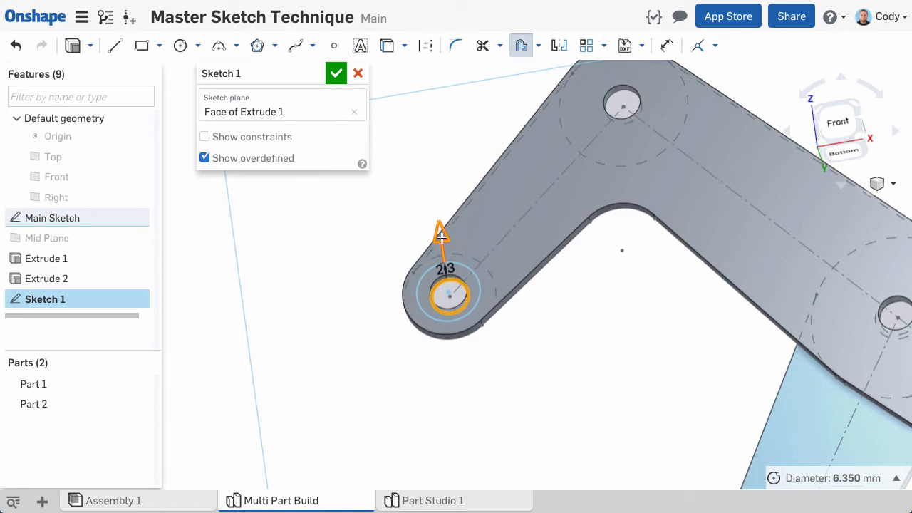
pyautogui.click(180, 45)
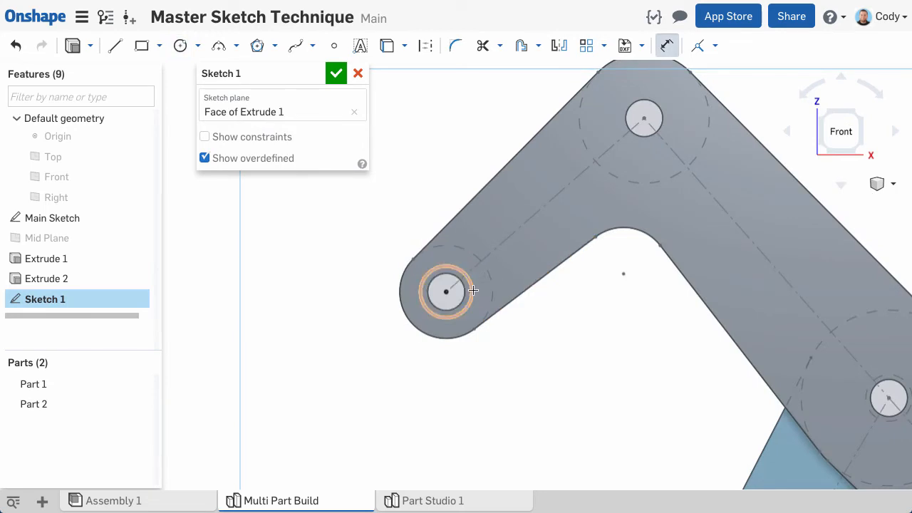
pyautogui.click(444, 290)
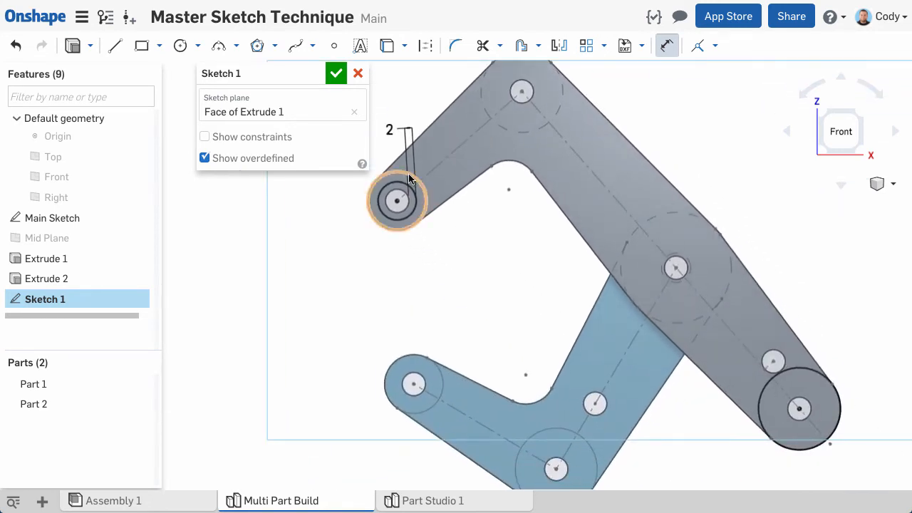
pyautogui.click(336, 73)
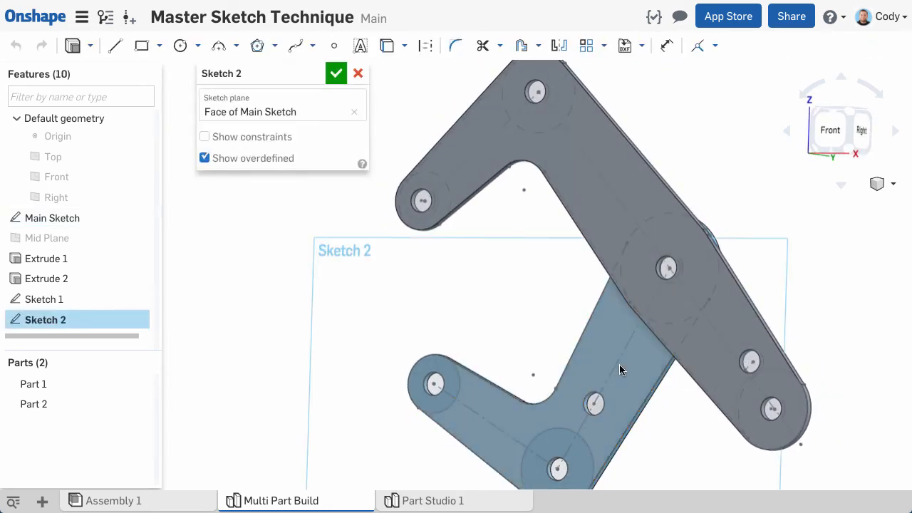
# - Make the second arm's pin circle concentric with its end hole and finish Sketch 2
pyautogui.moveTo(620, 371); pyautogui.dragTo(541, 219)
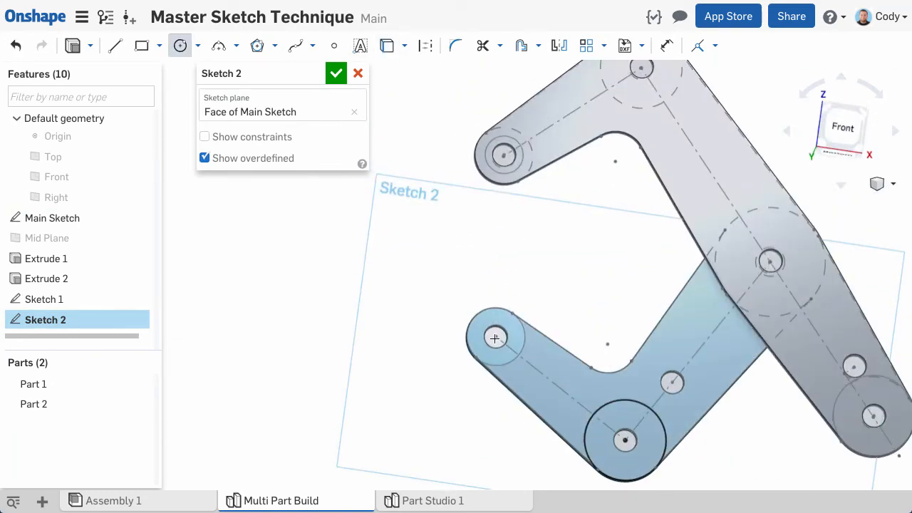
pyautogui.click(713, 46)
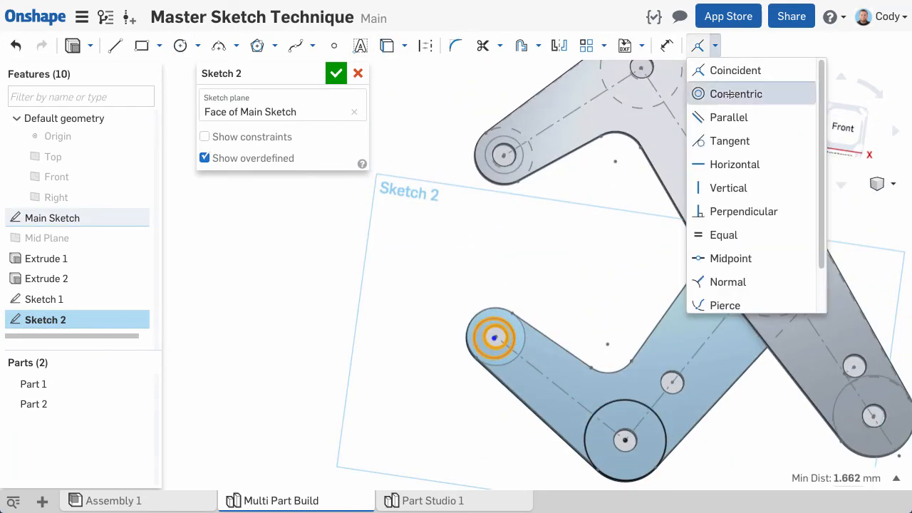
pyautogui.click(735, 94)
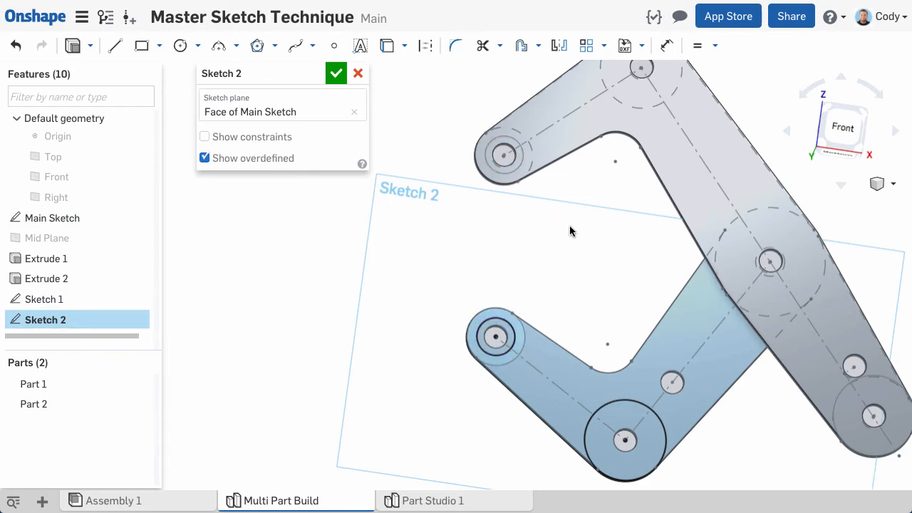
pyautogui.click(337, 73)
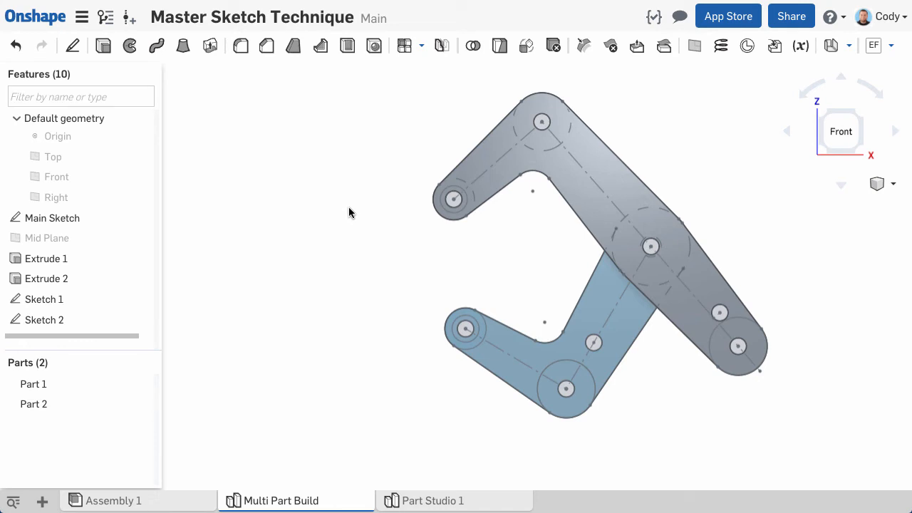
pyautogui.moveTo(102, 46)
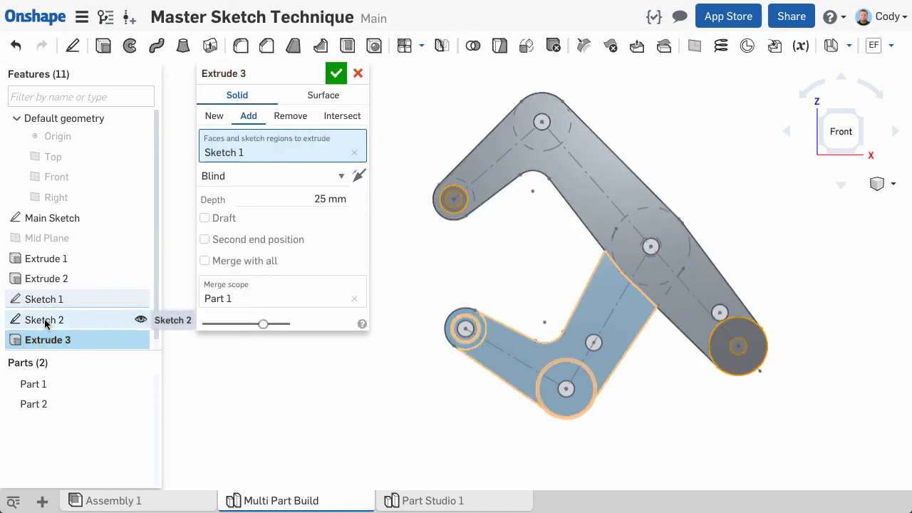
# - Extrude the Sketch 1 and Sketch 2 pin circles 25 mm as new parts
pyautogui.click(214, 116)
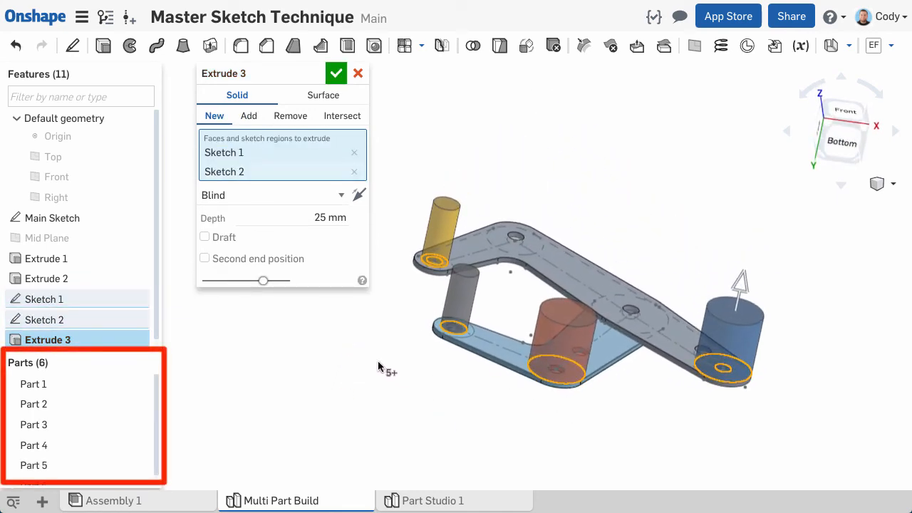
pyautogui.click(270, 194)
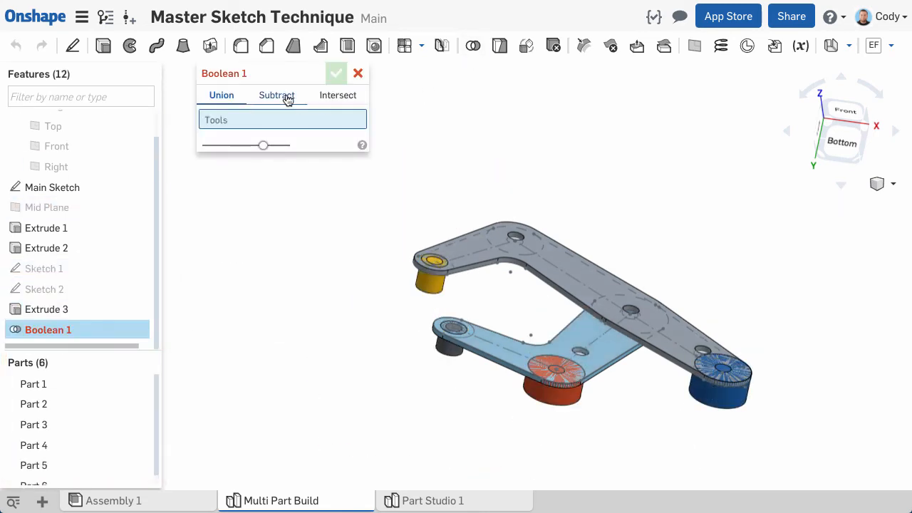
# - Subtract arms Part 1 and 2 from pins Part 4, 5, 6, keeping the tools
pyautogui.click(276, 94)
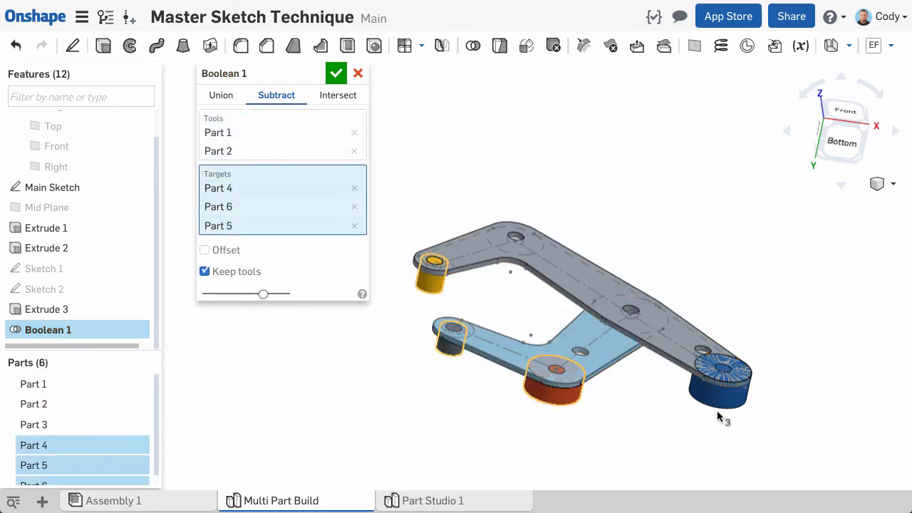
pyautogui.click(337, 73)
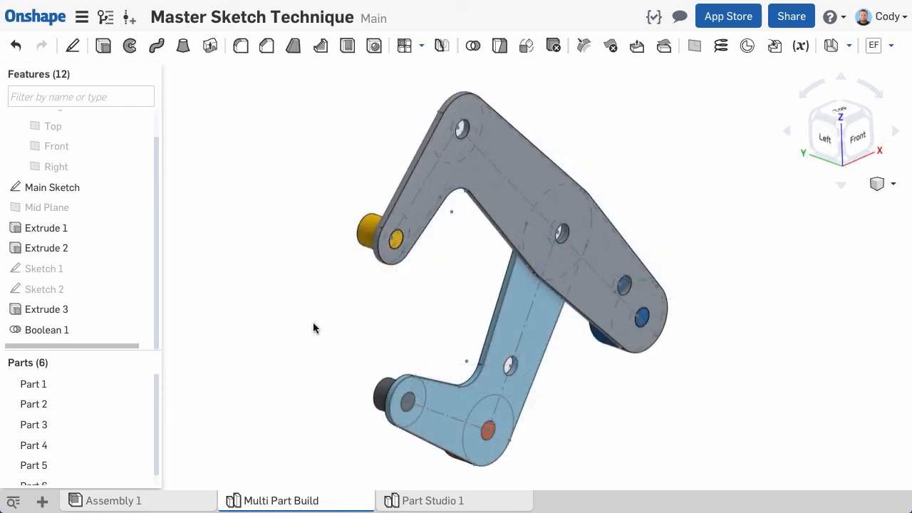
# - Edit Main Sketch, change a dimension to 30 mm, and finish the sketch
pyautogui.rightClick(52, 186)
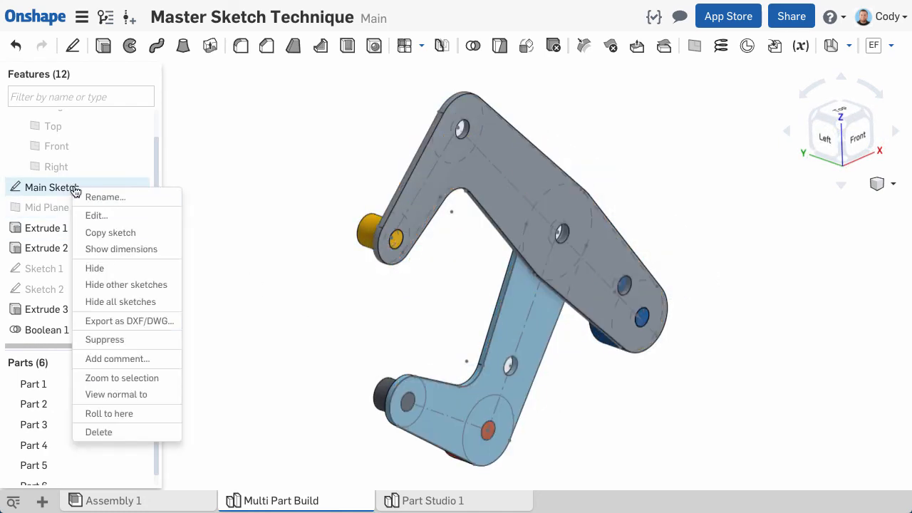
pyautogui.click(96, 215)
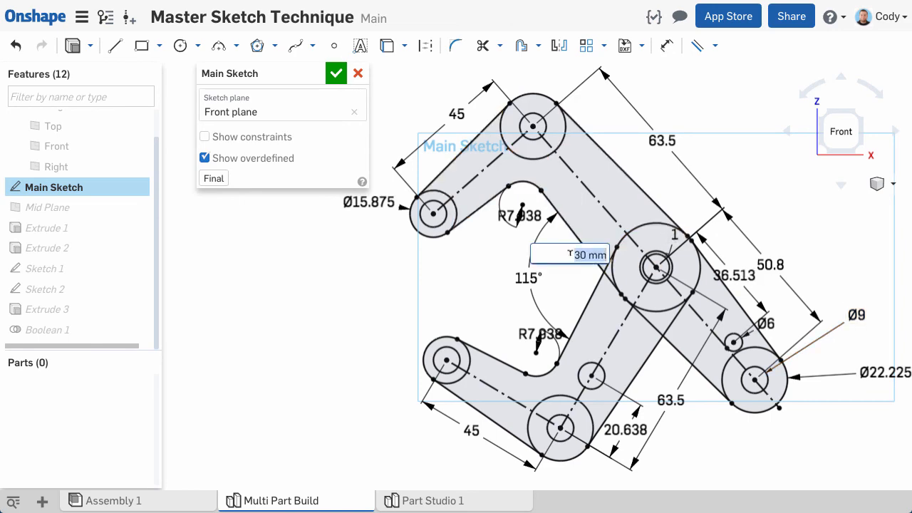
pyautogui.click(336, 73)
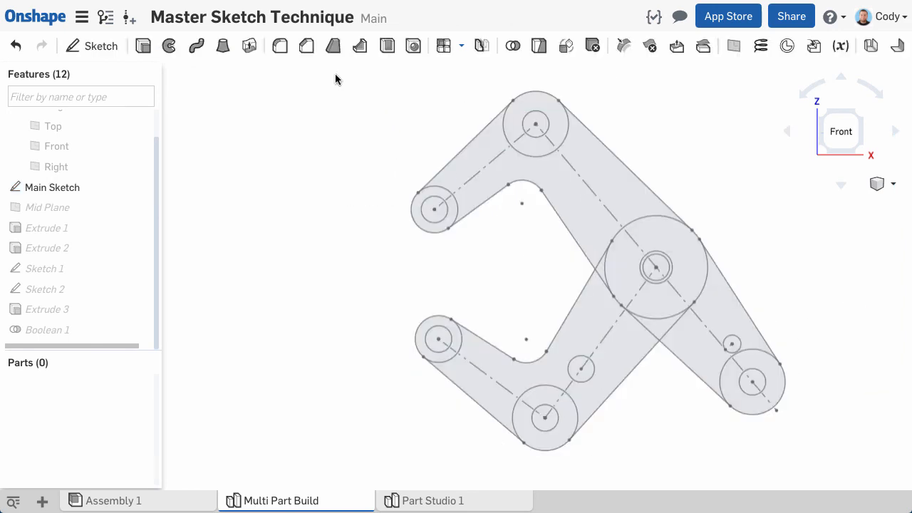